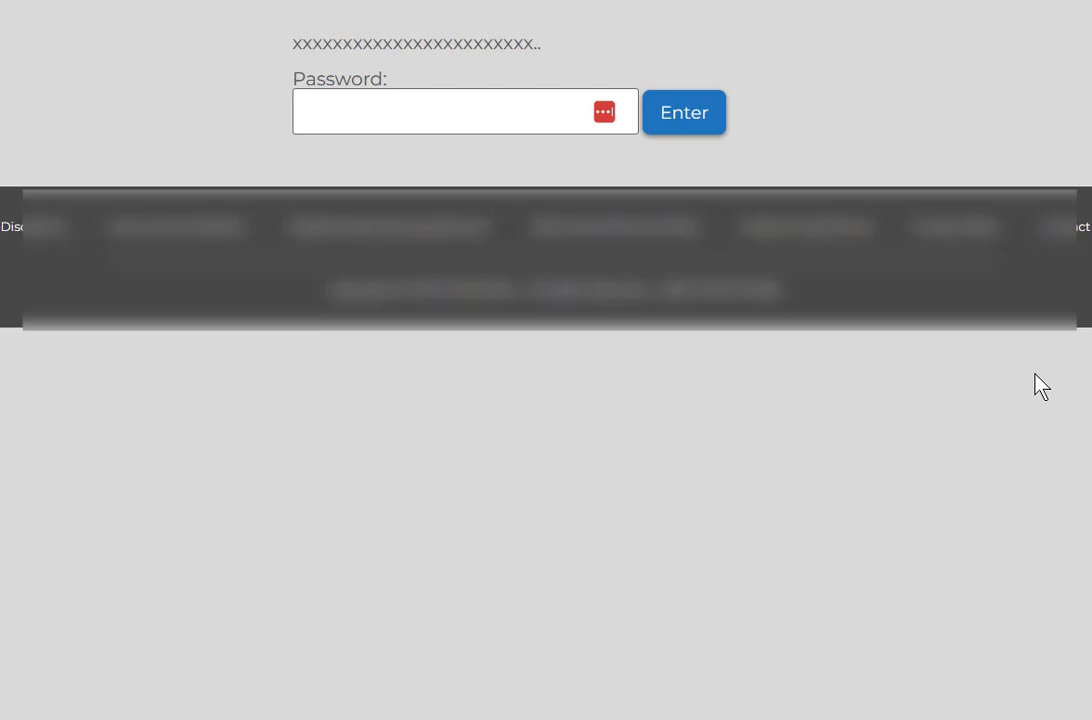
pyautogui.moveTo(512, 62)
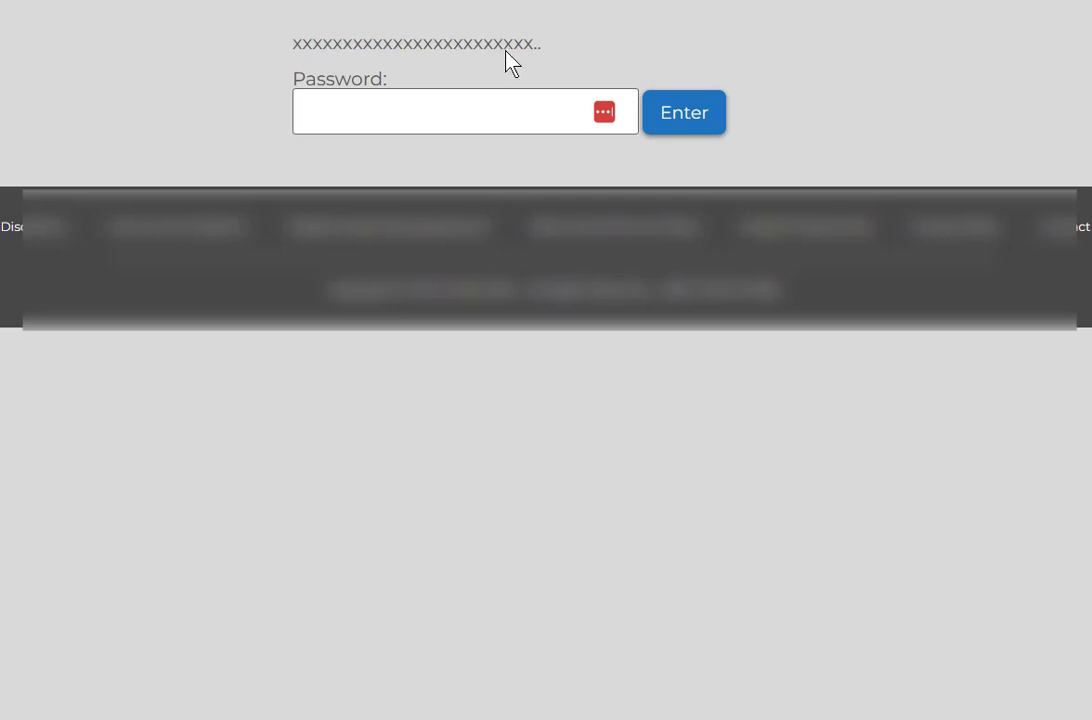
pyautogui.moveTo(462, 96)
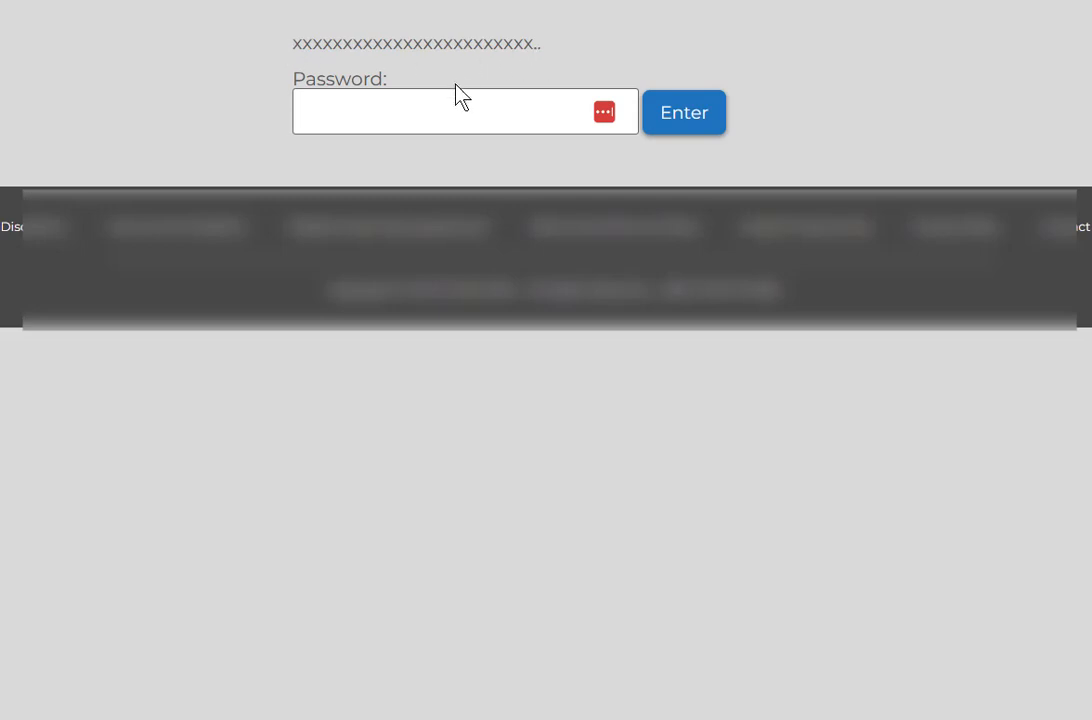
# Step: Find the 'This content is password protected…' string in Loco Translate, translated as a period
pyautogui.click(450, 111)
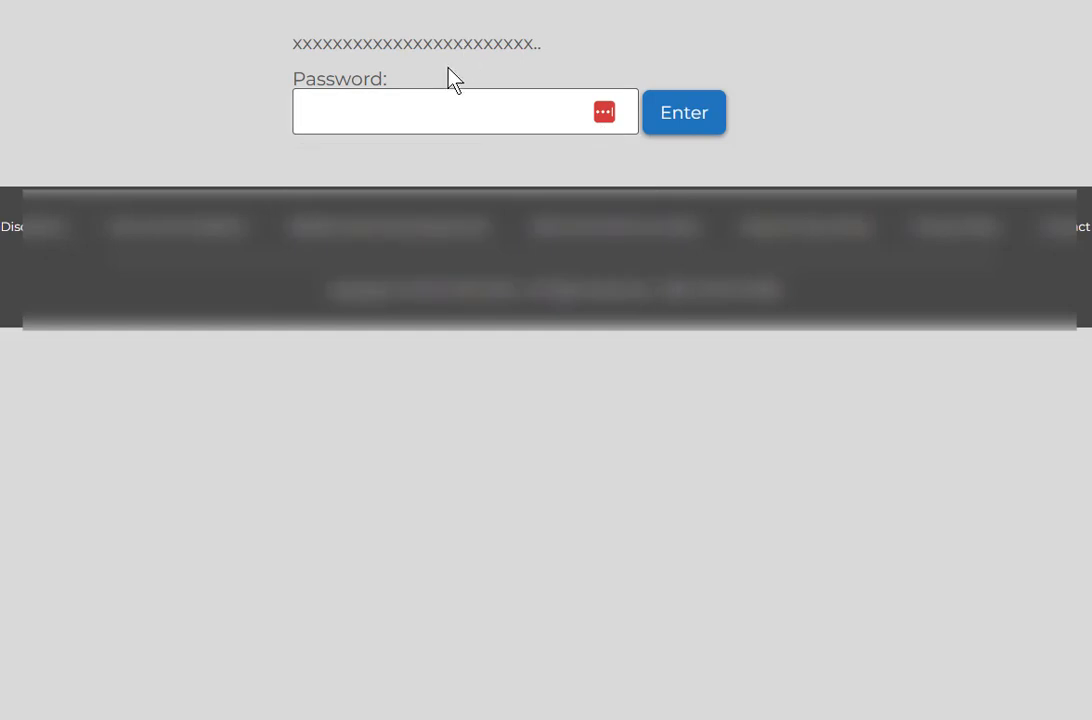
pyautogui.moveTo(472, 52)
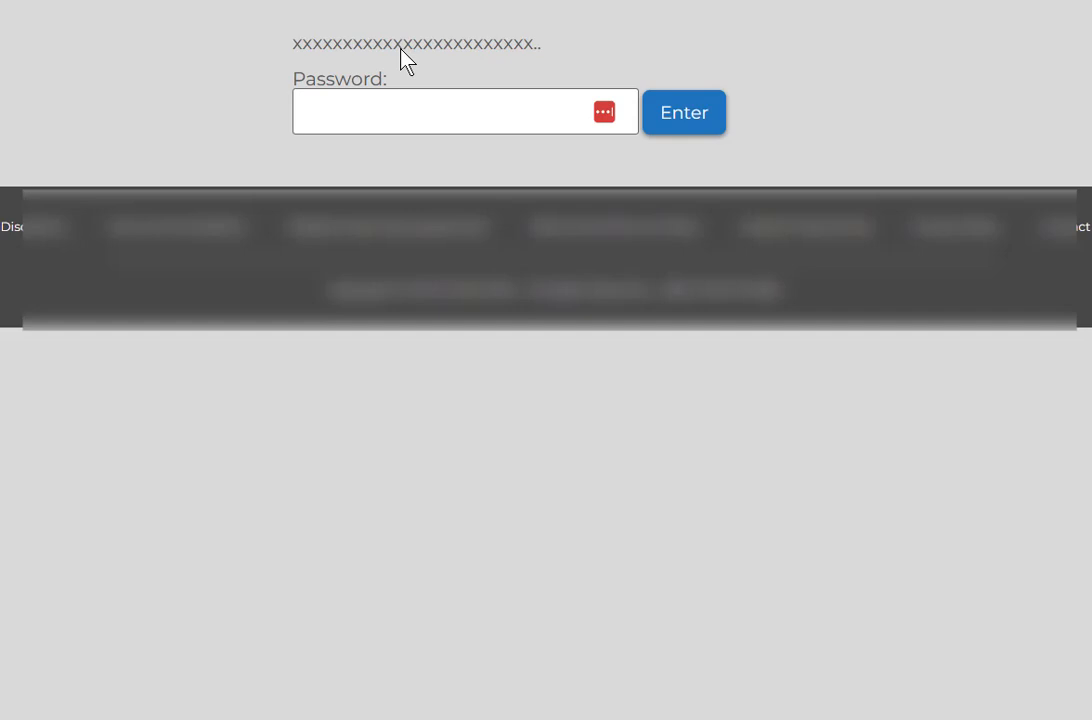
pyautogui.moveTo(490, 57)
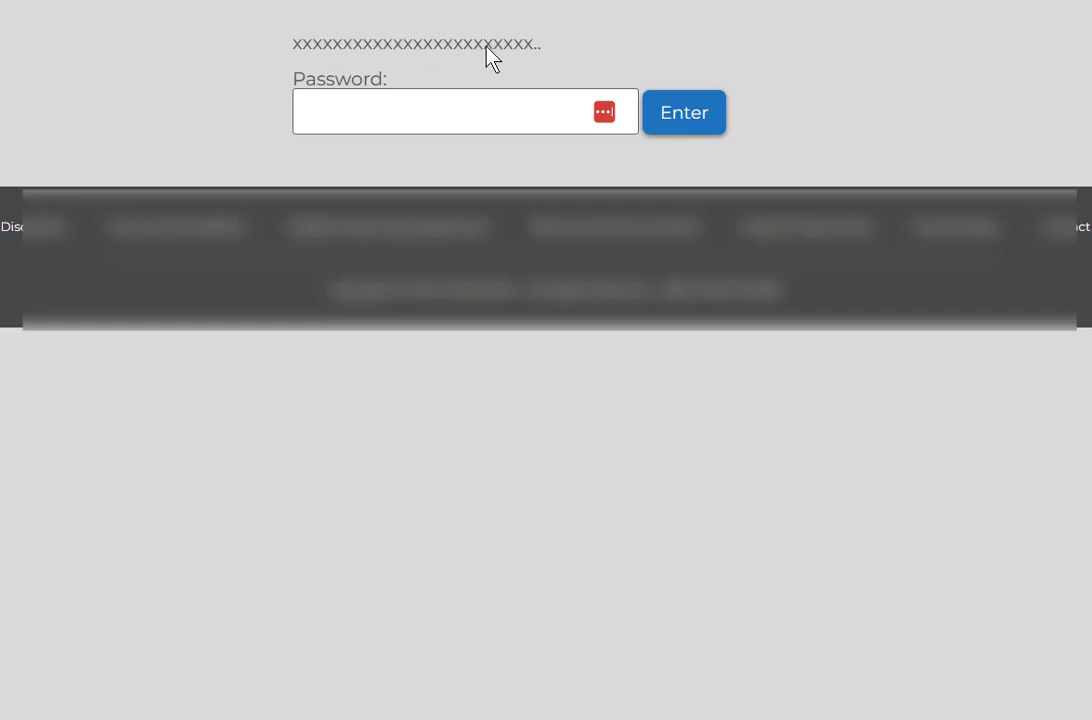
pyautogui.click(450, 111)
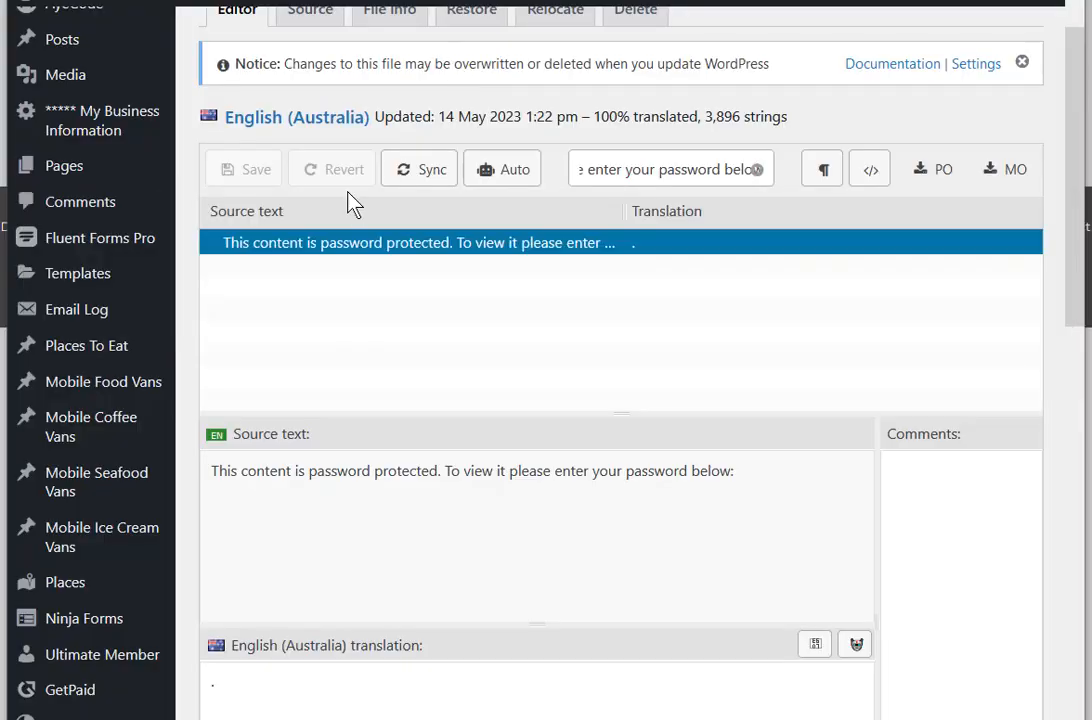
pyautogui.moveTo(363, 204)
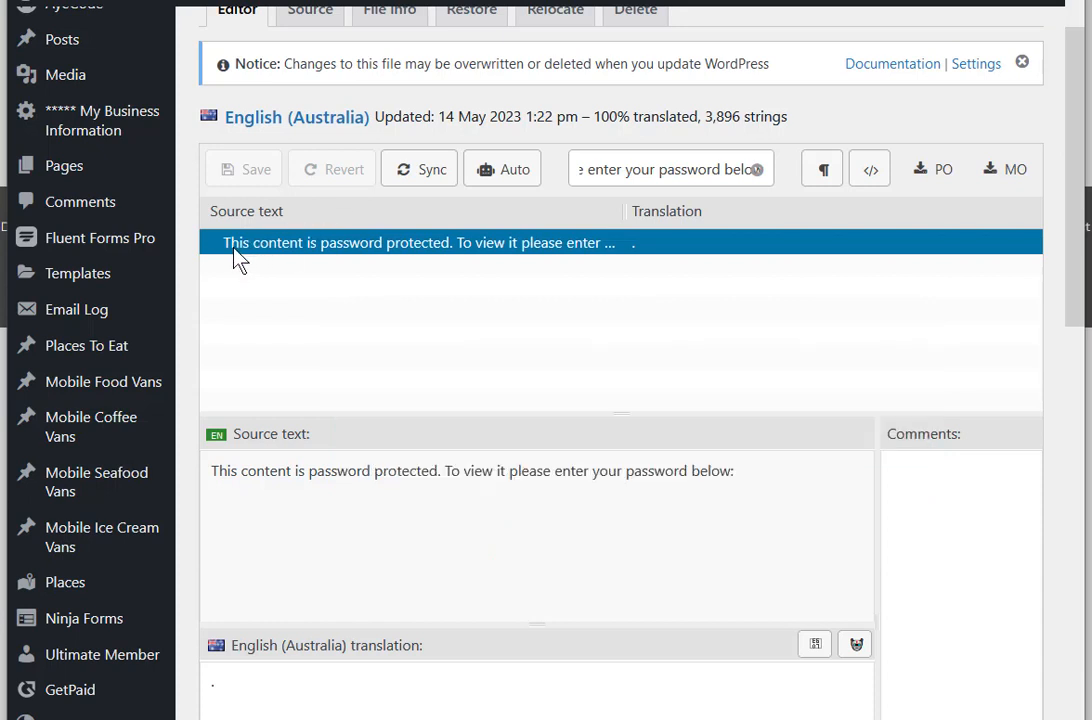
pyautogui.moveTo(237, 263)
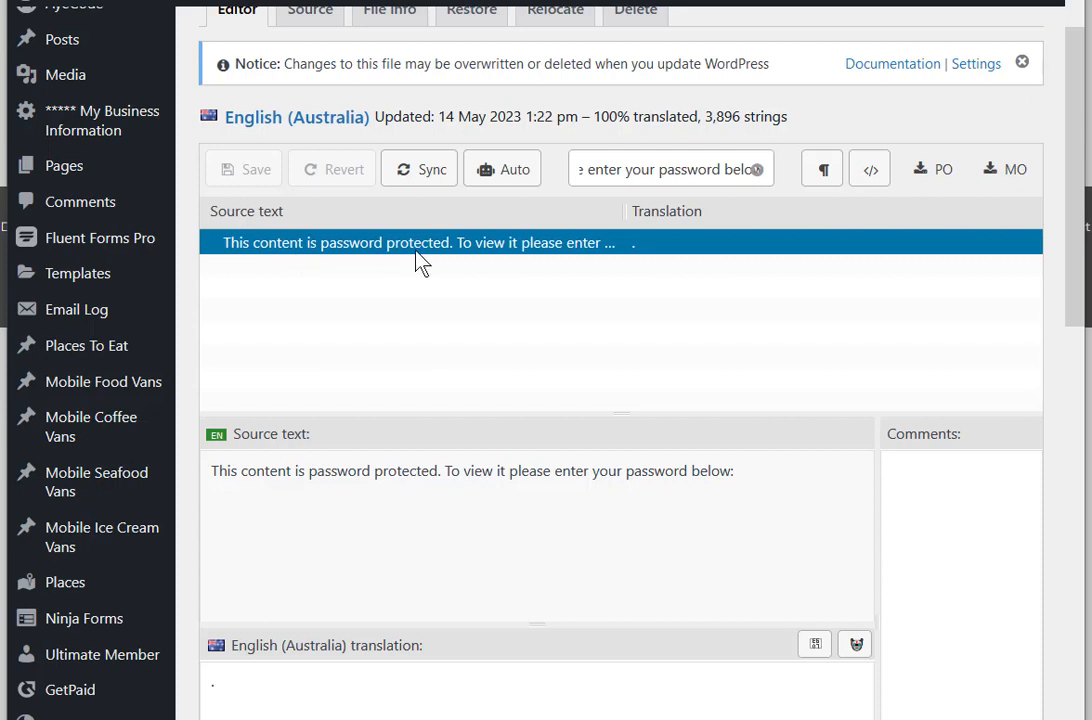
pyautogui.moveTo(598, 260)
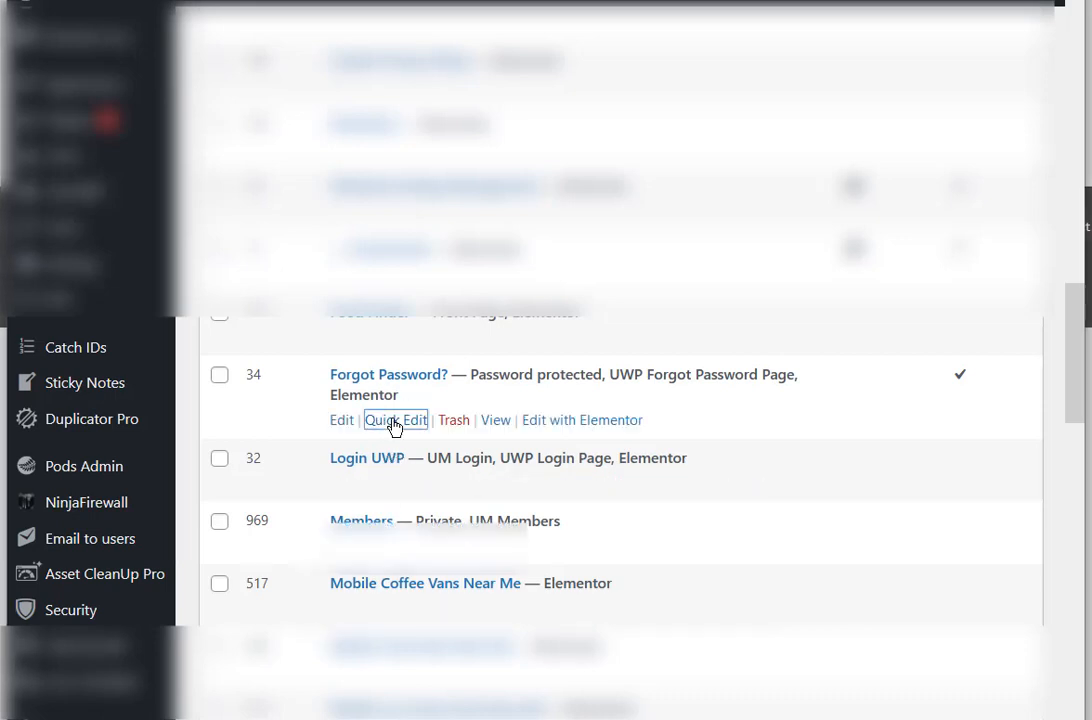
# Step: Quick Edit the 'Forgot Password?' page to reveal its password field
pyautogui.click(395, 419)
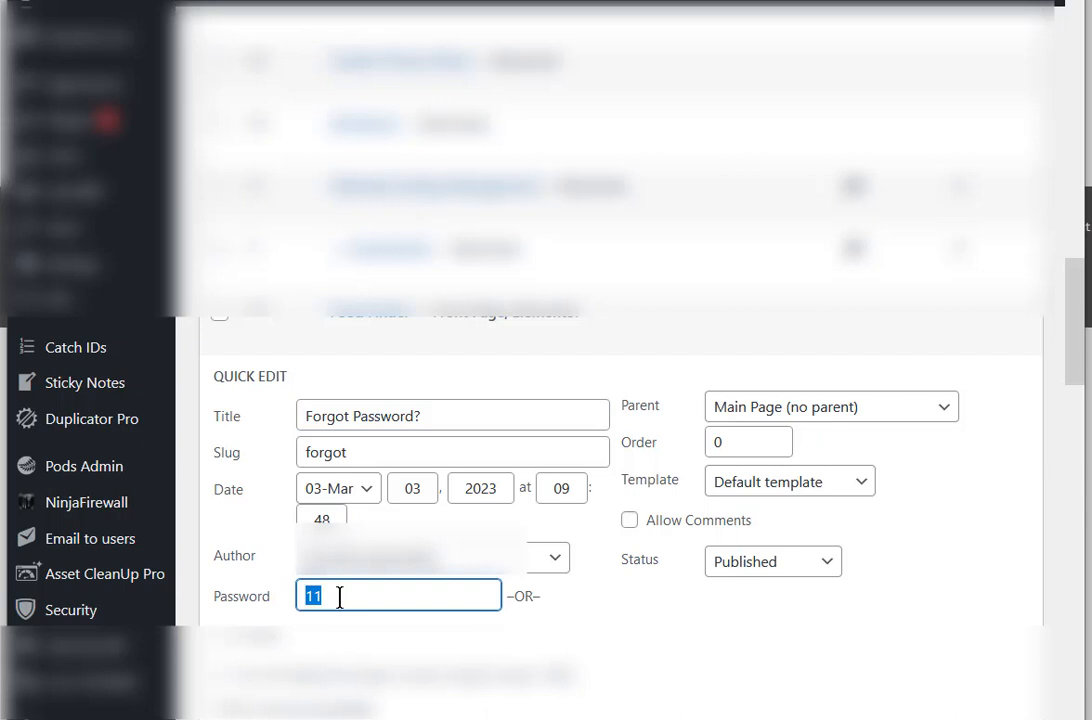
pyautogui.moveTo(420, 575)
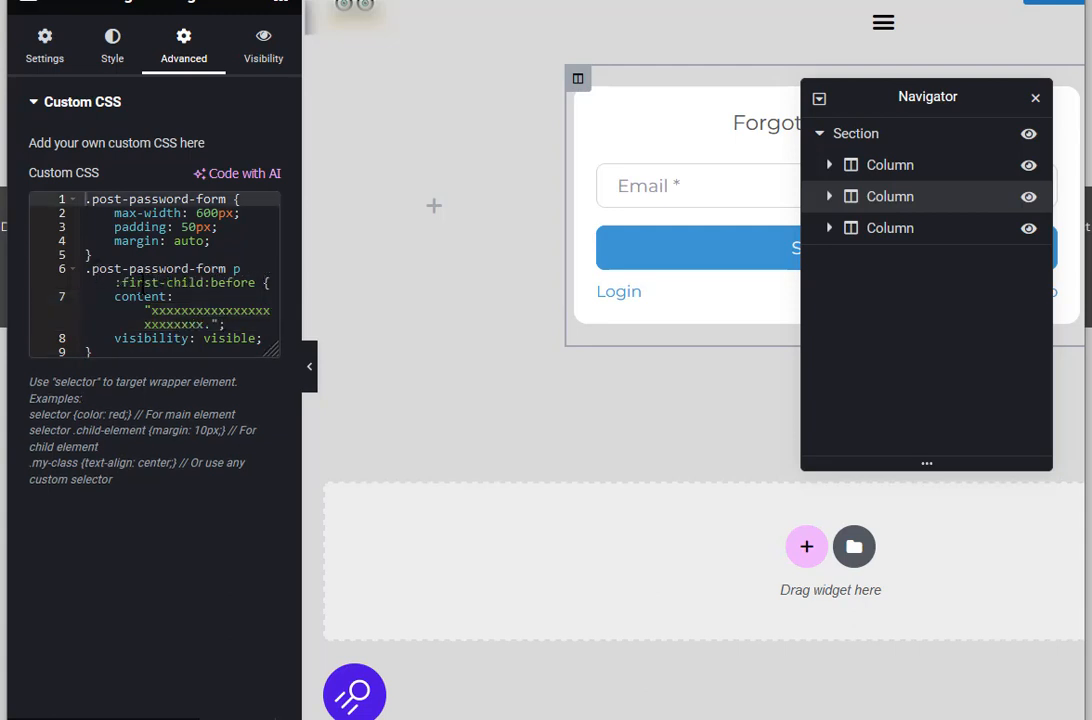
# Step: Add custom CSS centring .post-password-form at 600px with padding and prompt text before it
pyautogui.click(160, 282)
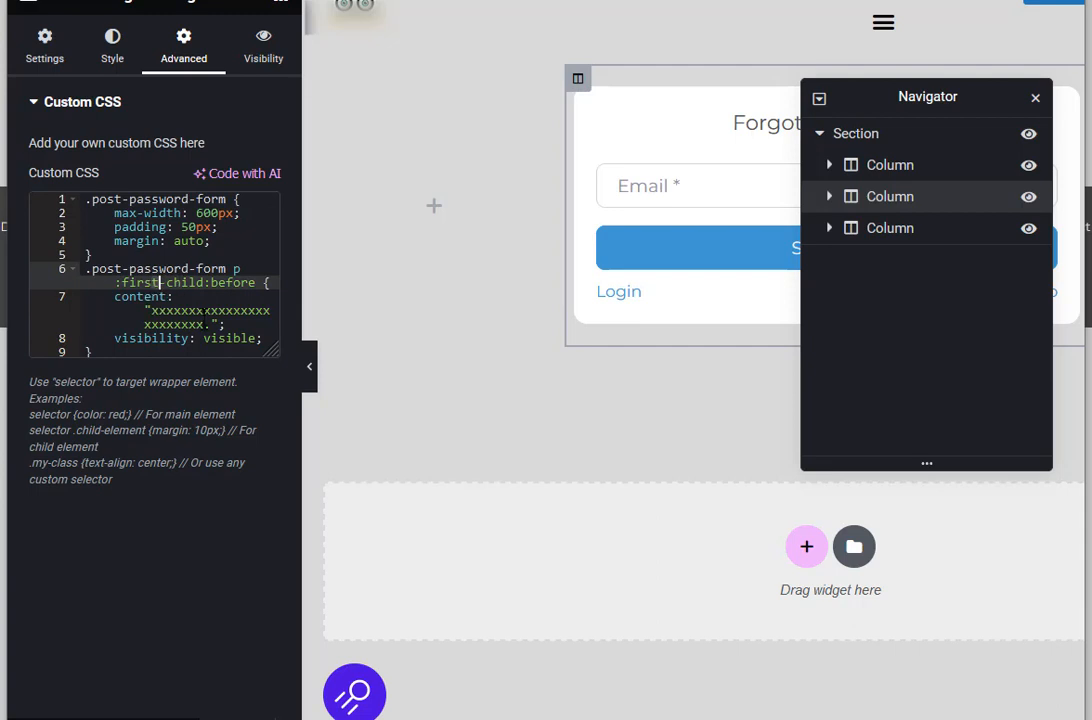